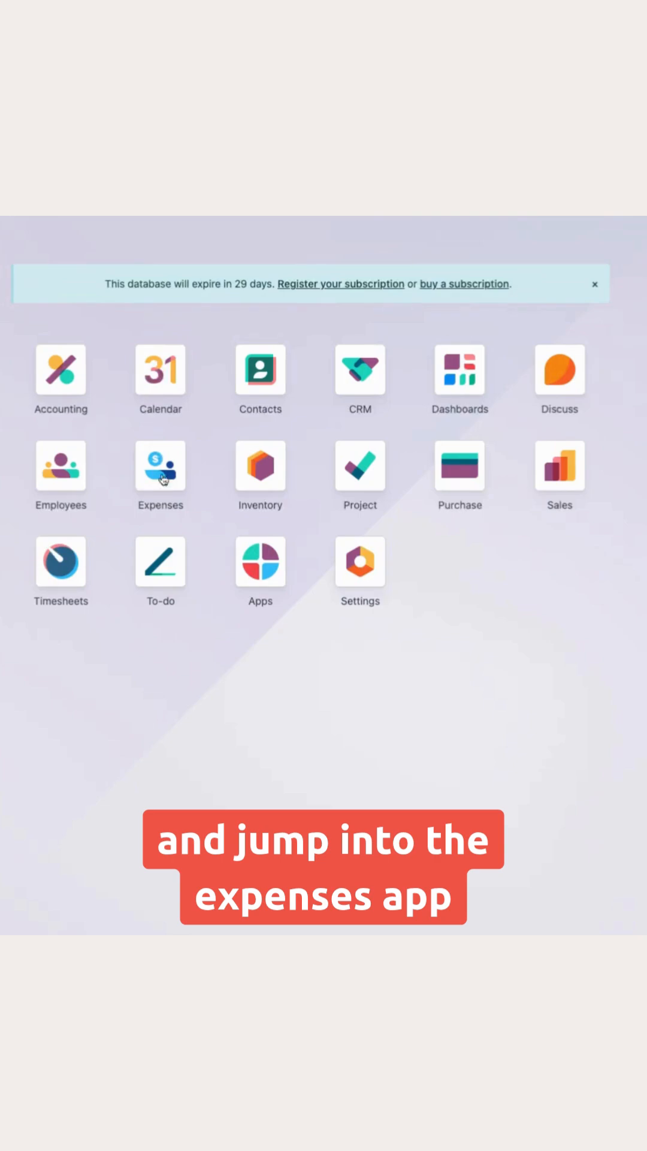
# - Open the Expenses app to show the My Expenses list
pyautogui.click(160, 466)
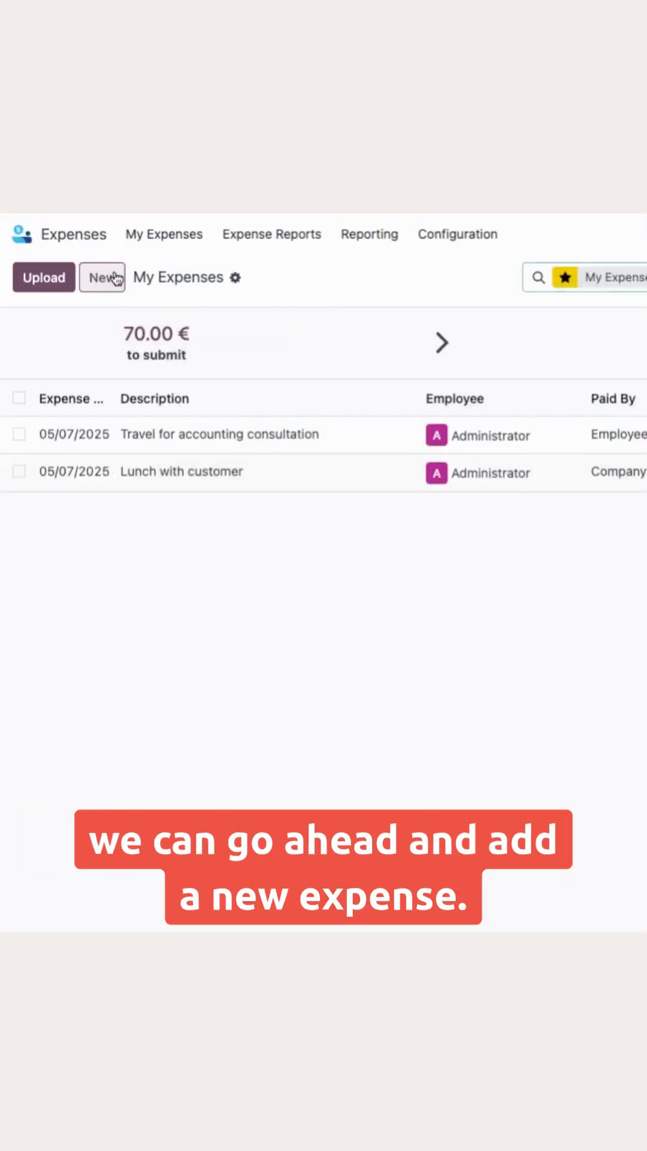
# - Create a new expense 'Travel to customer' of 150.00 € marked as paid by Company
pyautogui.click(102, 277)
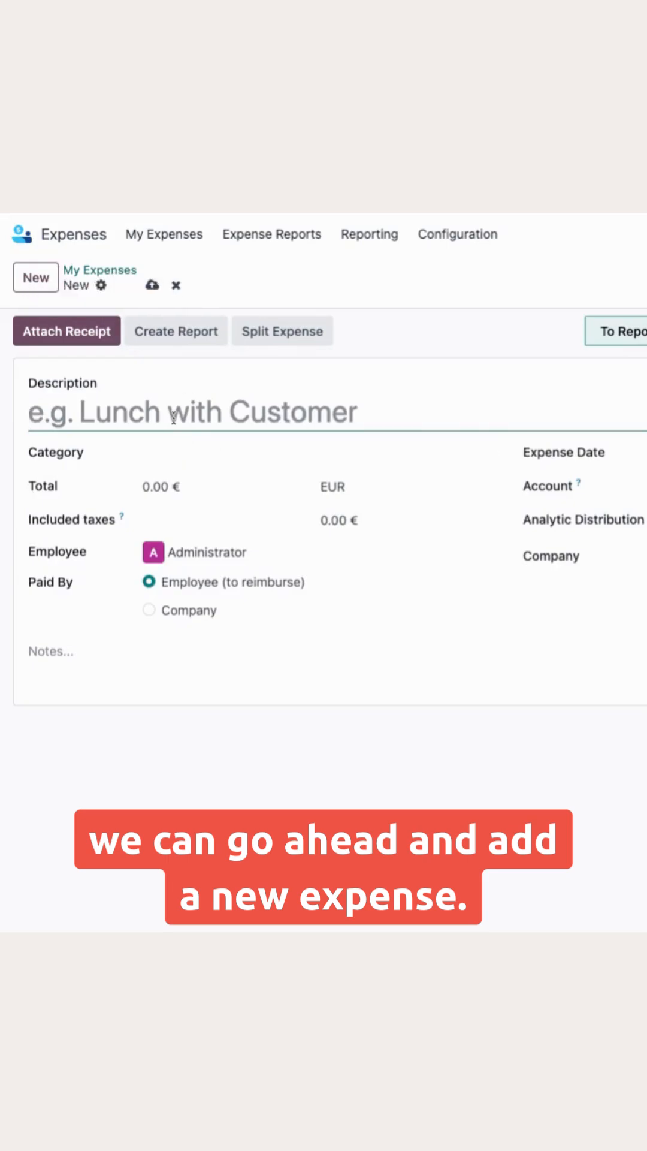
pyautogui.write('Travel to custom')
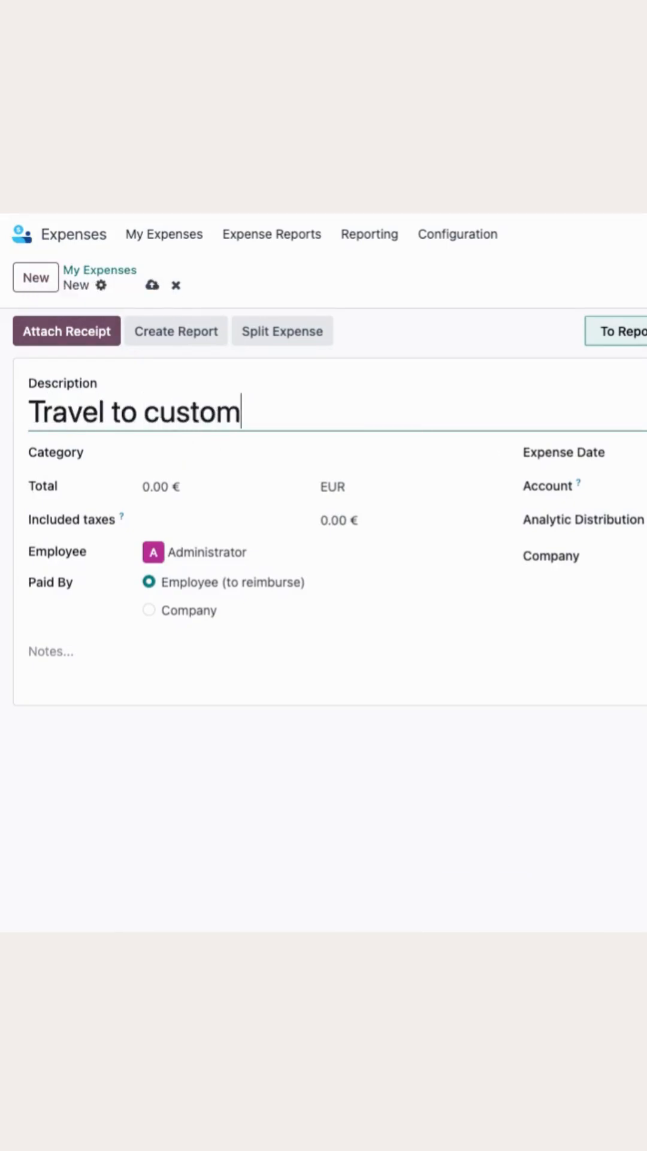
pyautogui.write('er')
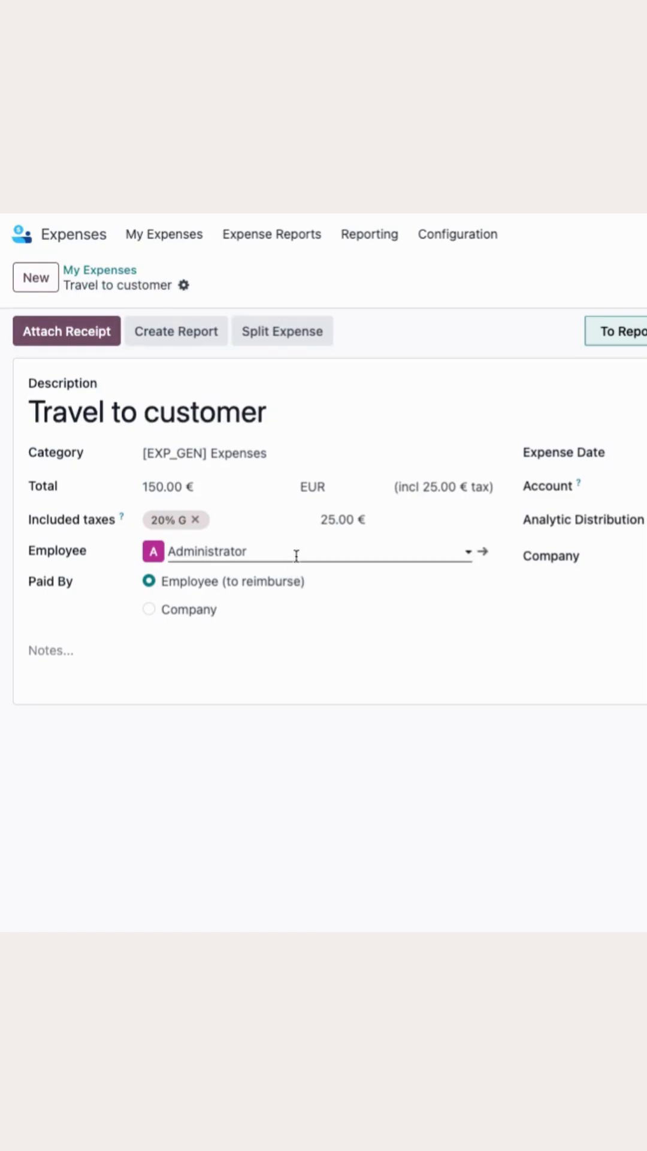
pyautogui.click(148, 609)
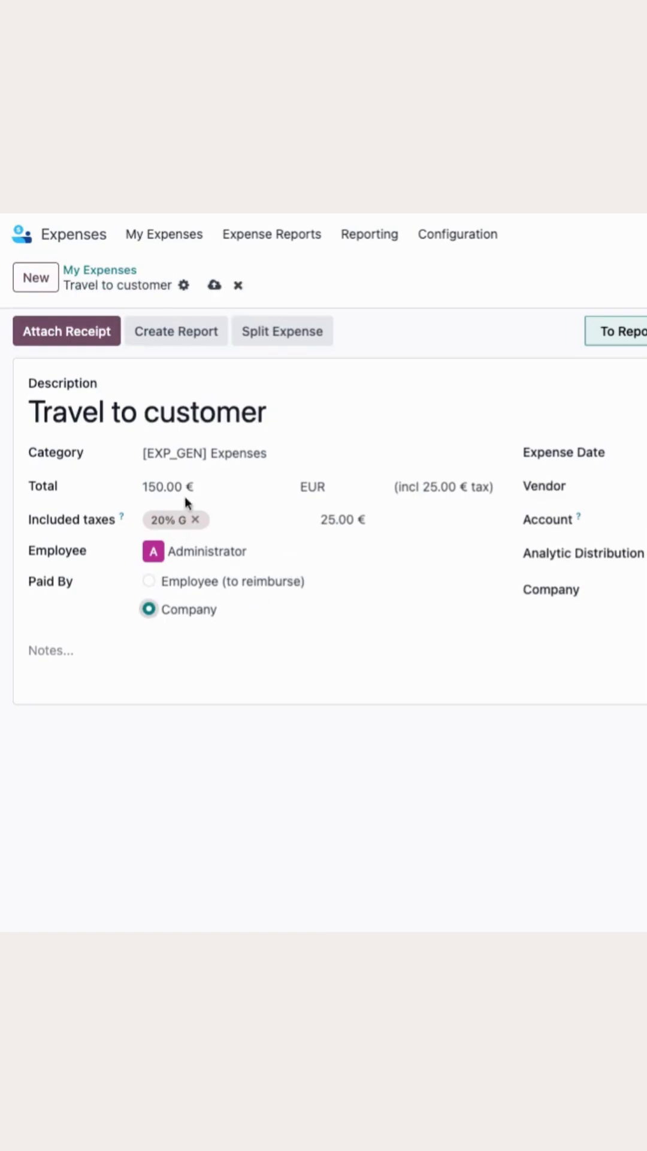
pyautogui.moveTo(214, 285)
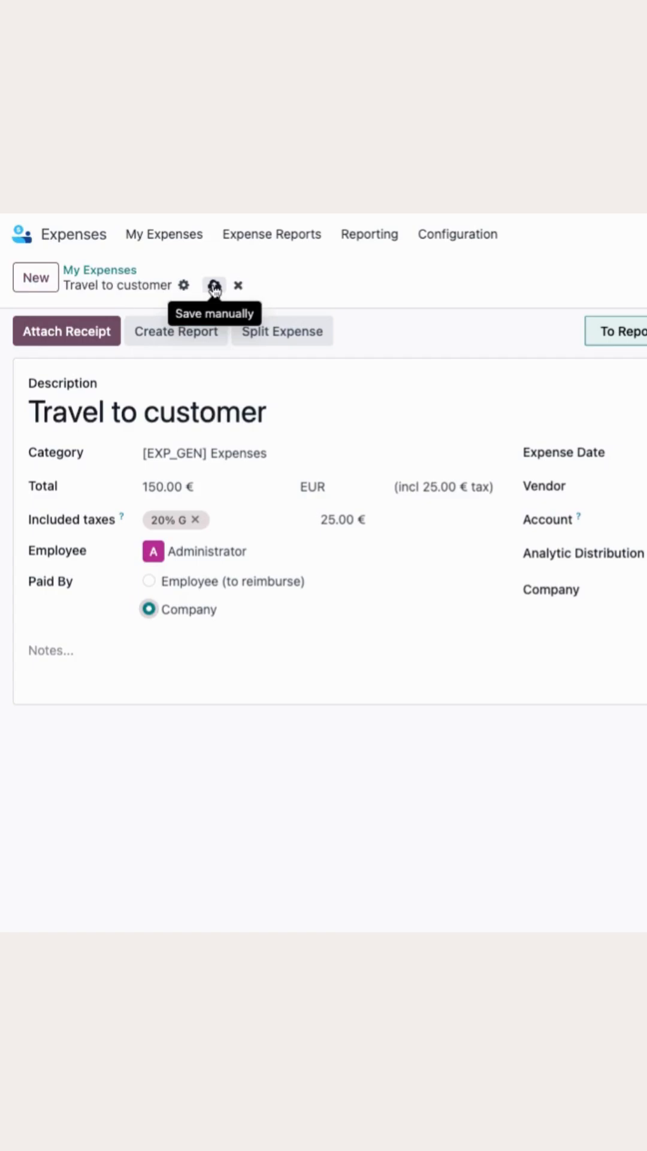
# - Save the expense and set analytic distribution to 80% Travels and 20% Internal
pyautogui.click(214, 285)
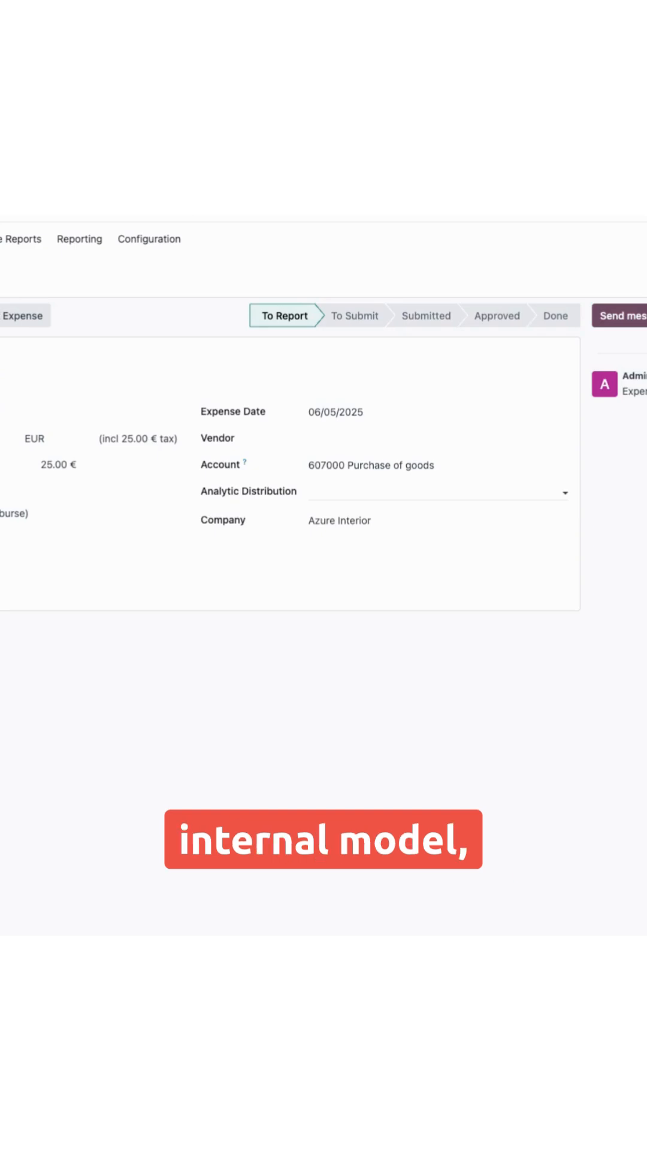
pyautogui.click(437, 491)
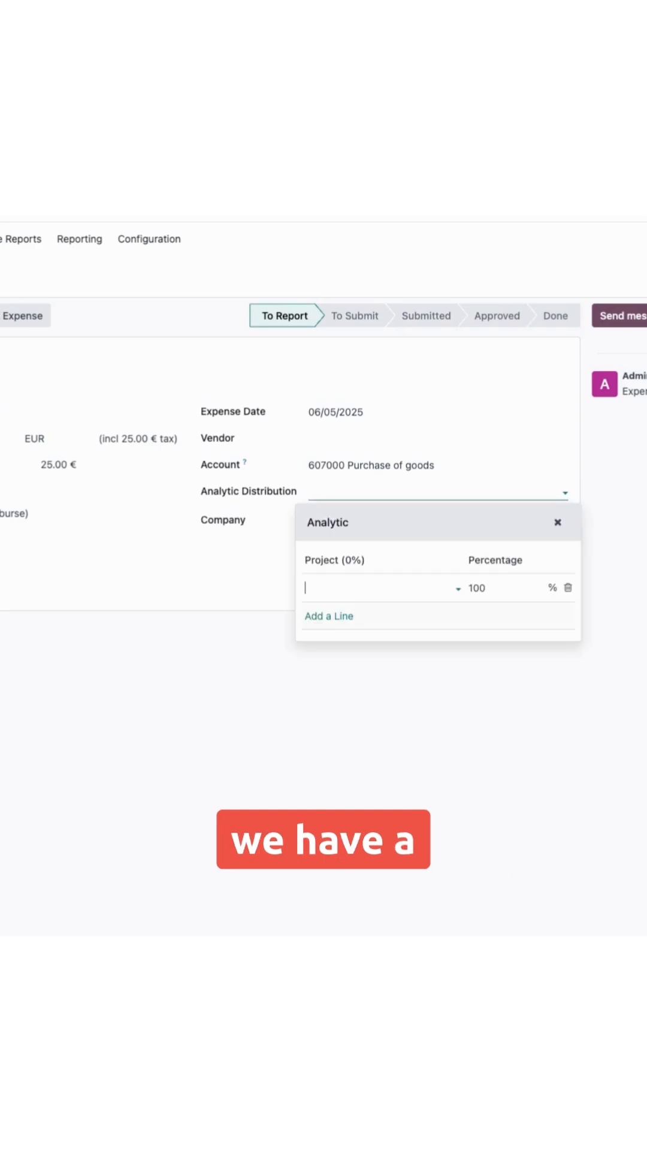
pyautogui.write('tra')
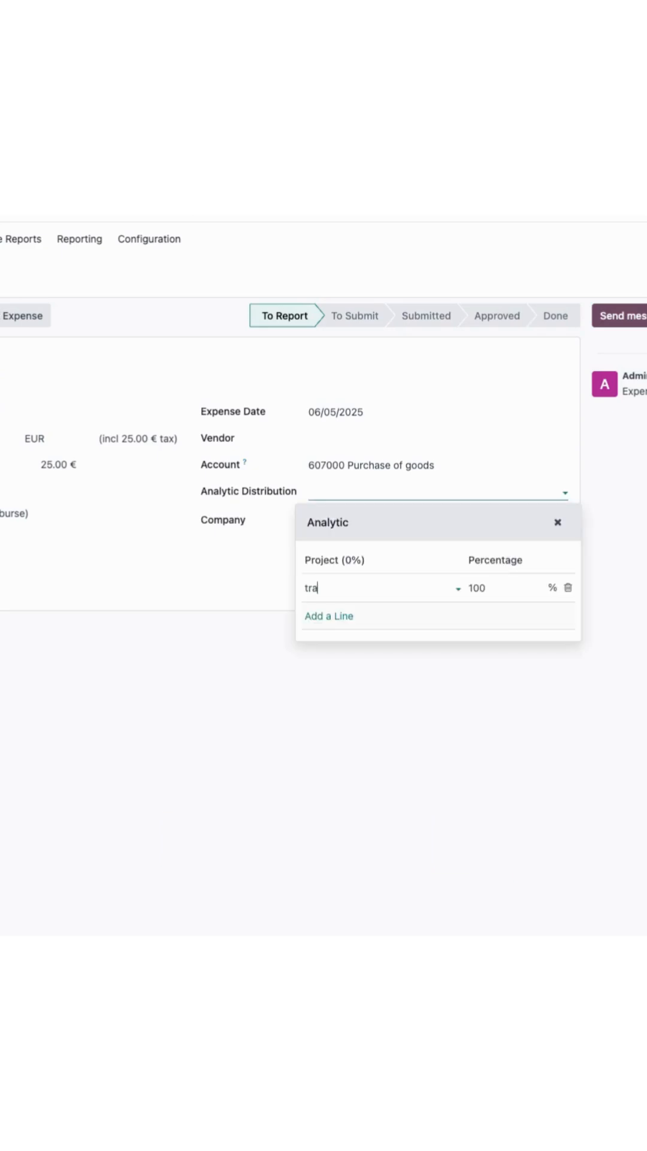
pyautogui.write('v')
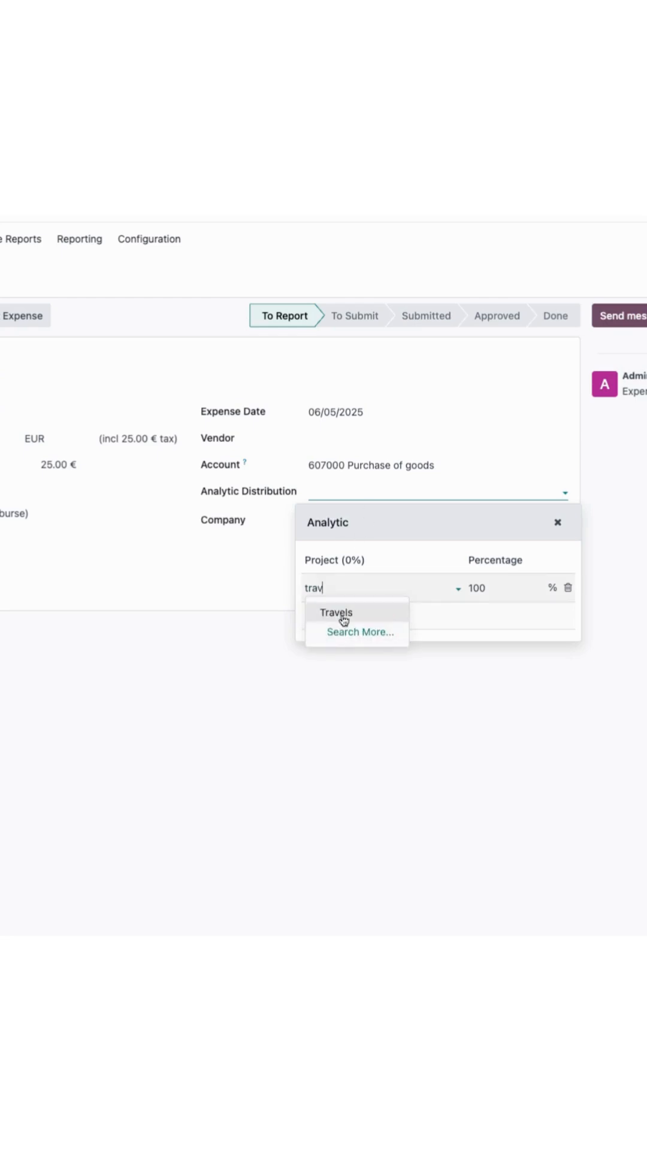
pyautogui.click(335, 613)
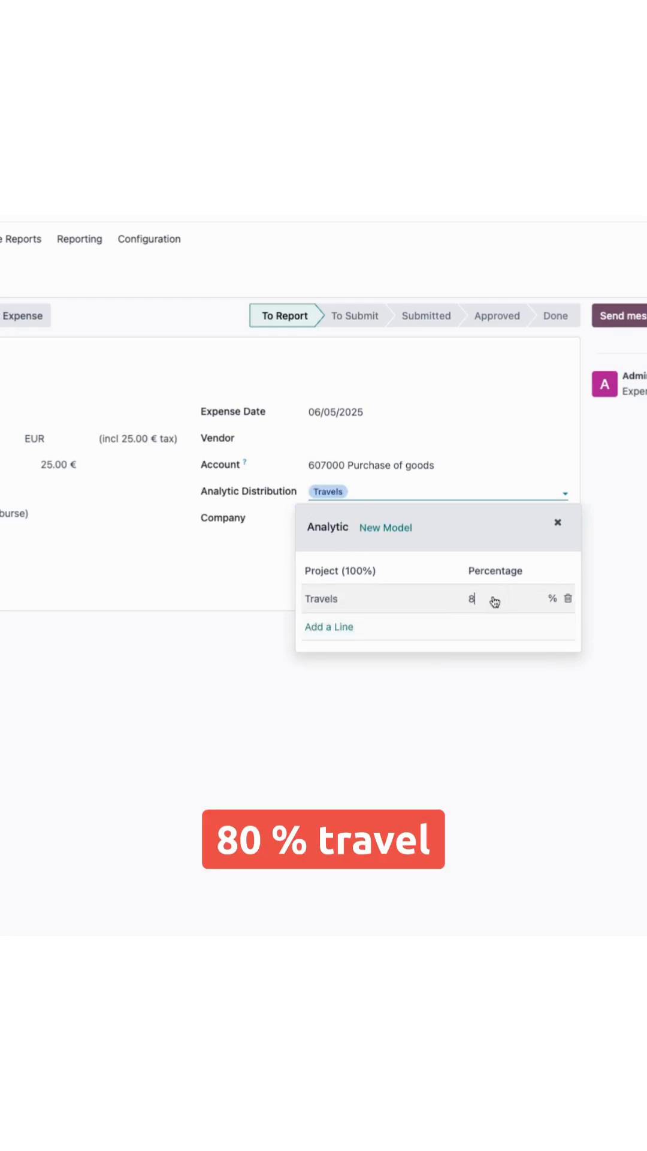
pyautogui.click(329, 626)
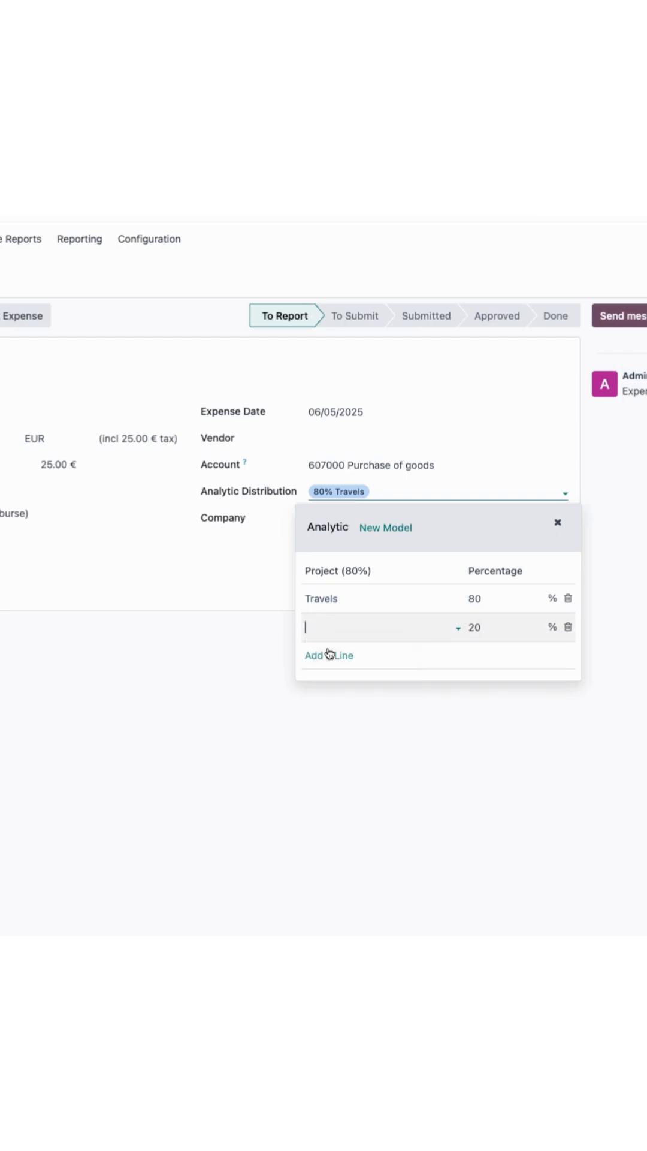
pyautogui.write('Internal')
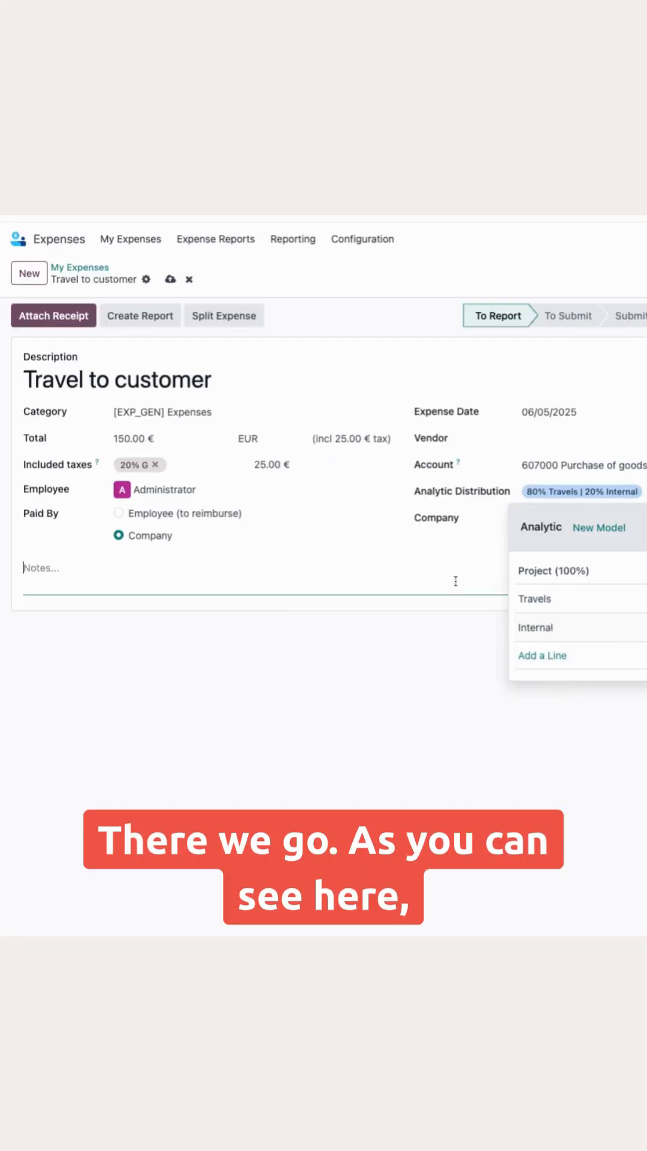